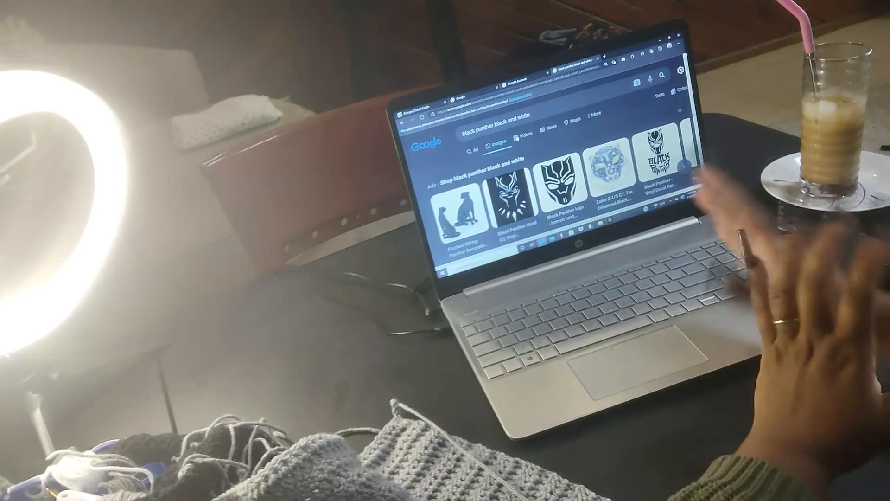
Step: Scroll the image results to the black-and-white Black Panther mask and bring up its larger preview with a context menu
scroll("down", 3)
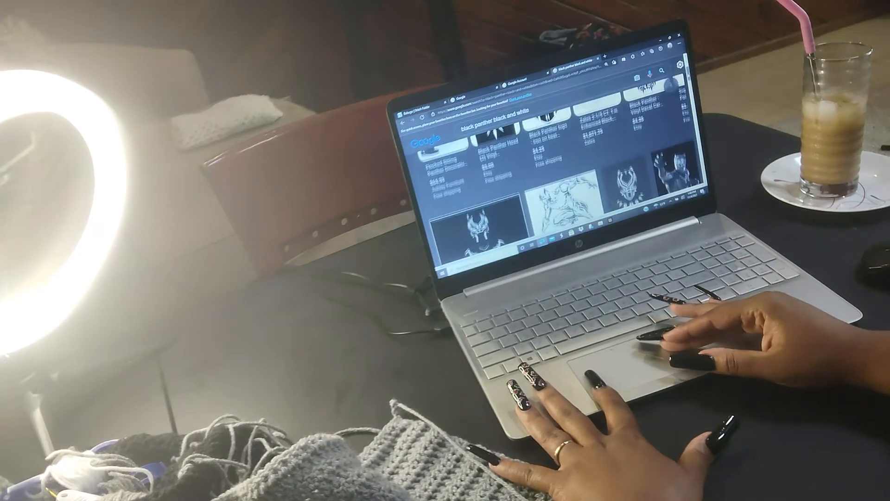
scroll("down", 3)
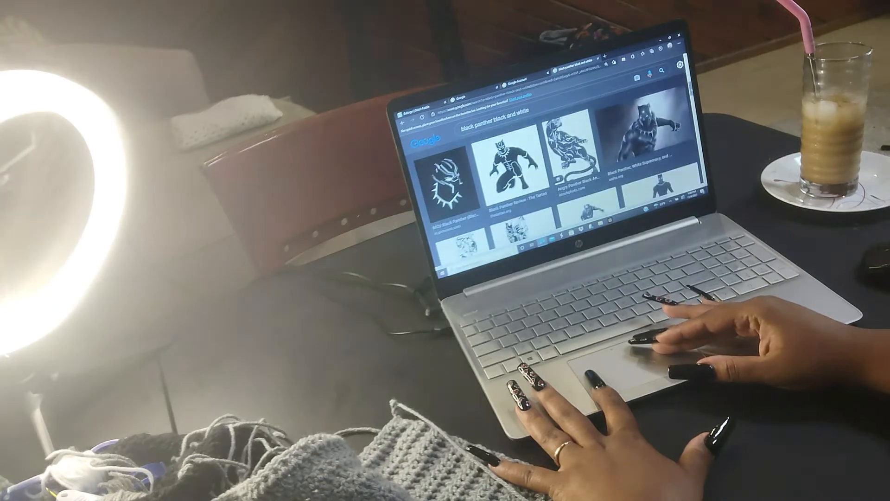
scroll("down", 3)
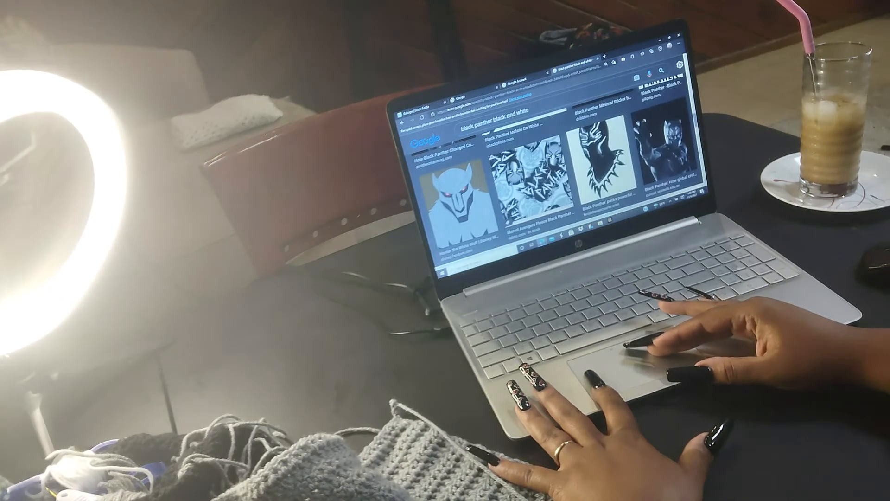
scroll("down", 3)
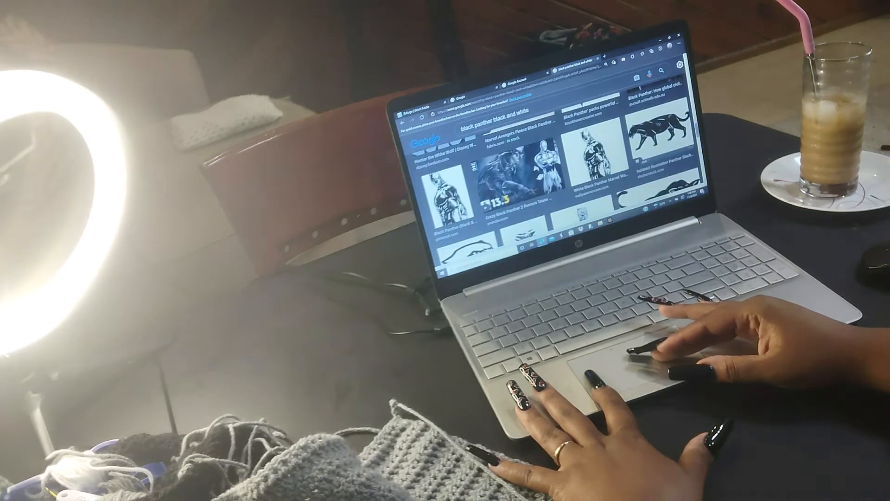
scroll("down", 3)
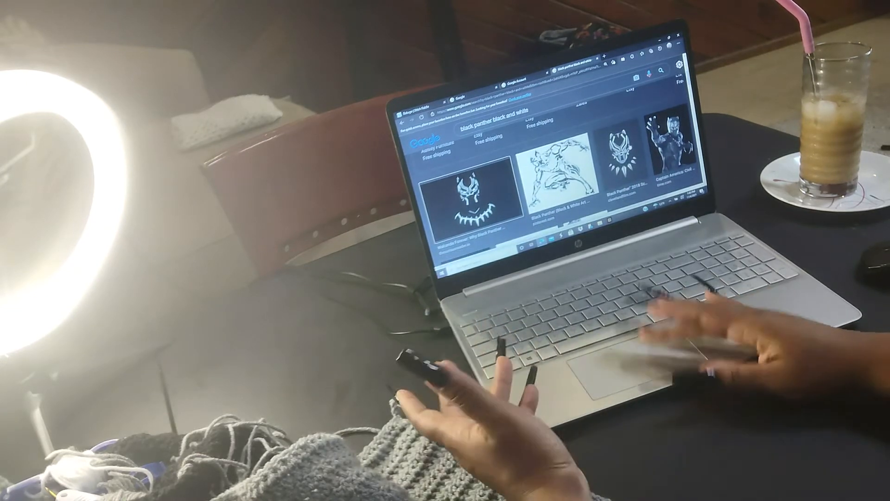
left_click(467, 195)
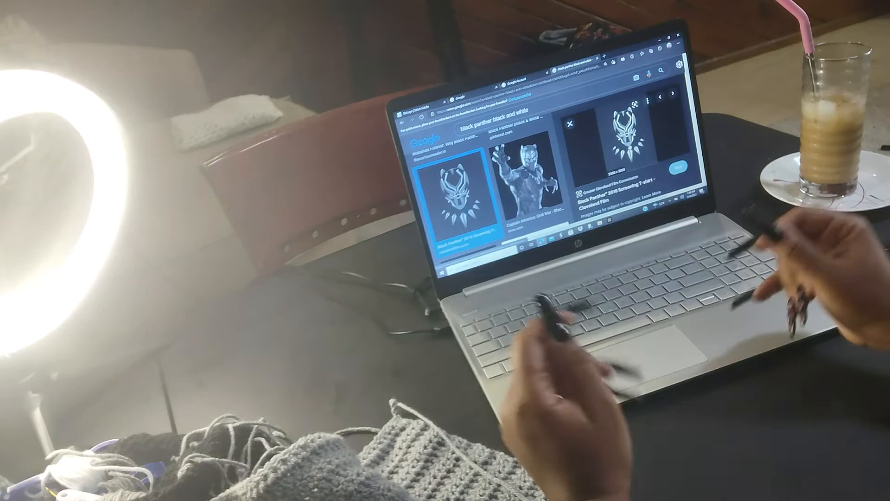
right_click(534, 159)
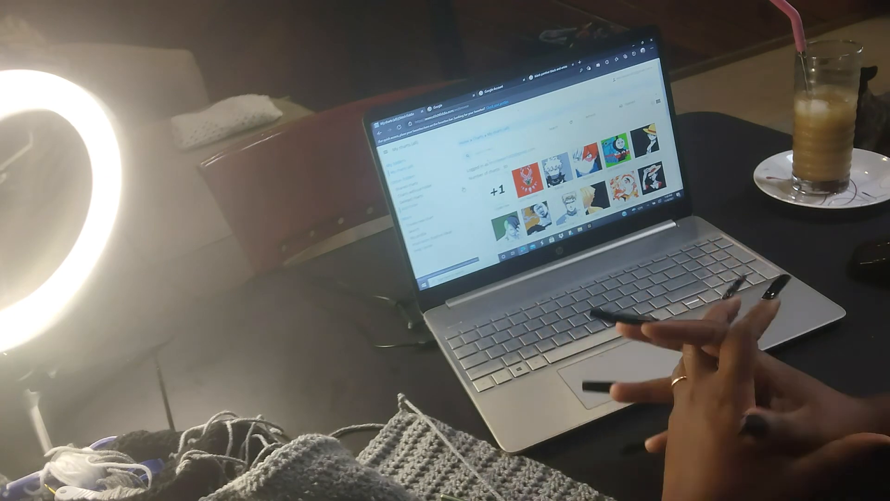
mouse_move(710, 313)
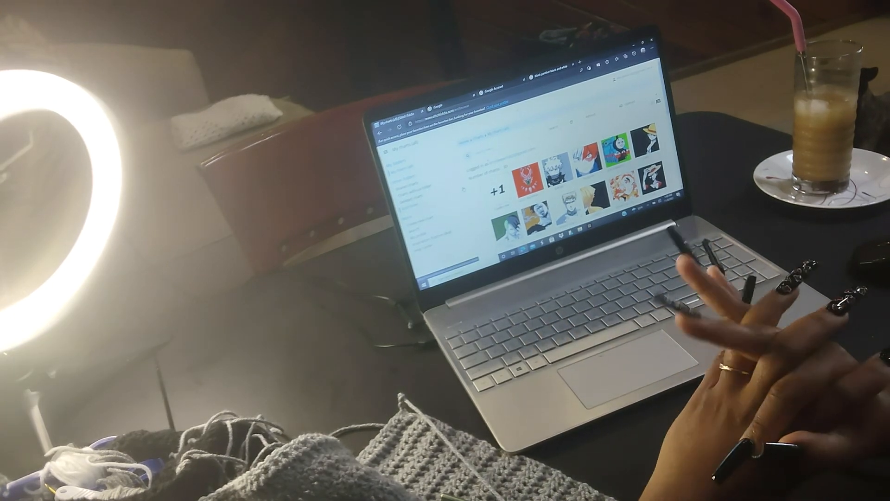